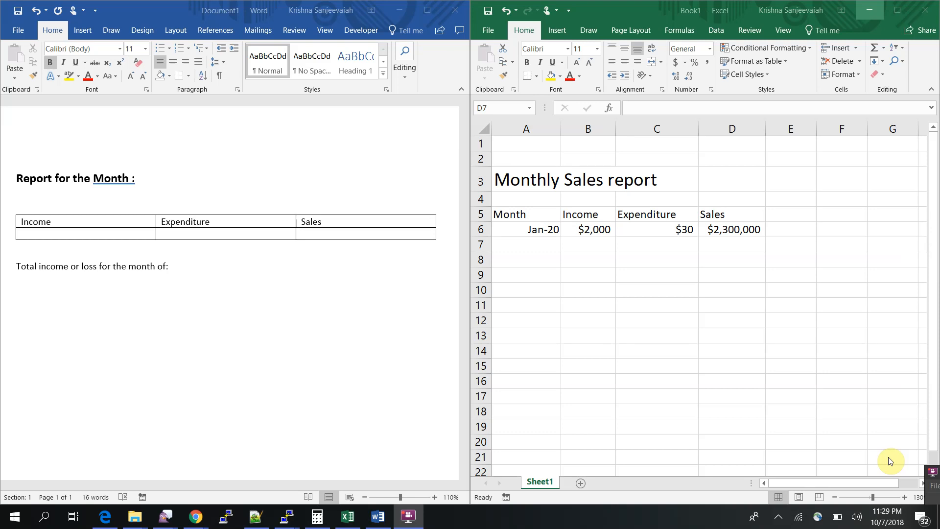
mouse_move(903, 403)
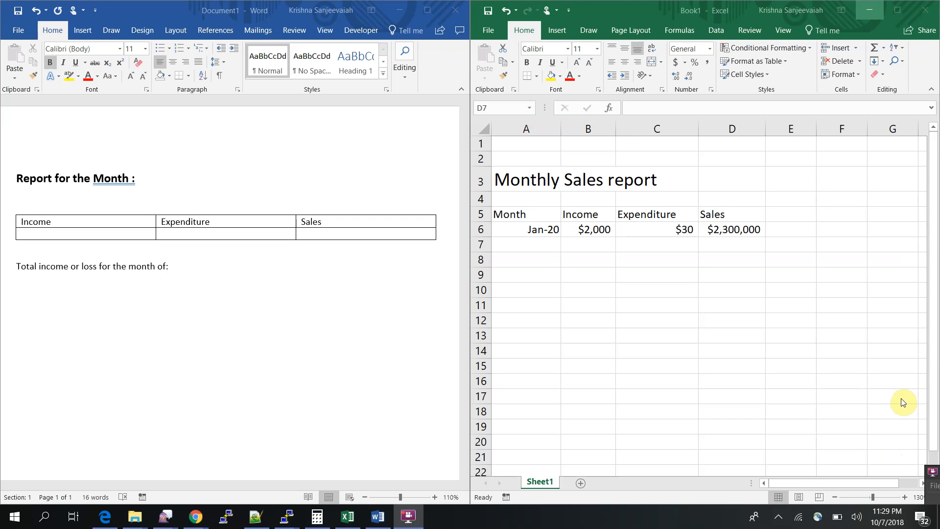
mouse_move(895, 376)
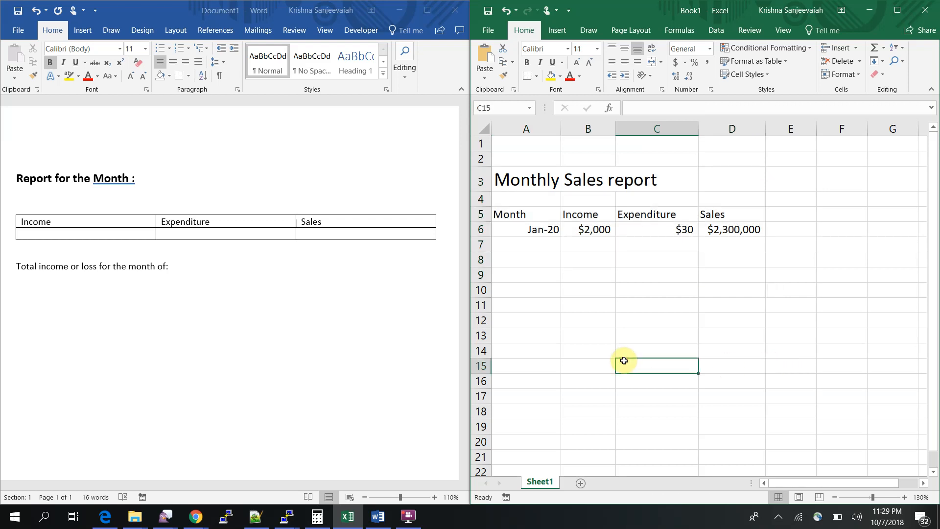
mouse_move(525, 234)
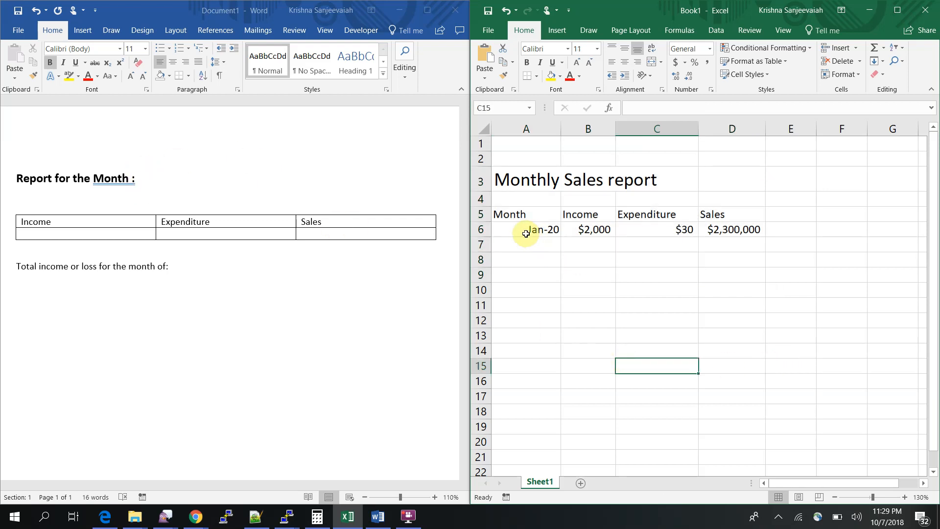
Paste Excel cell A6 (Jan-20) below the report heading with Link & Merge Formatting
left_click(656, 260)
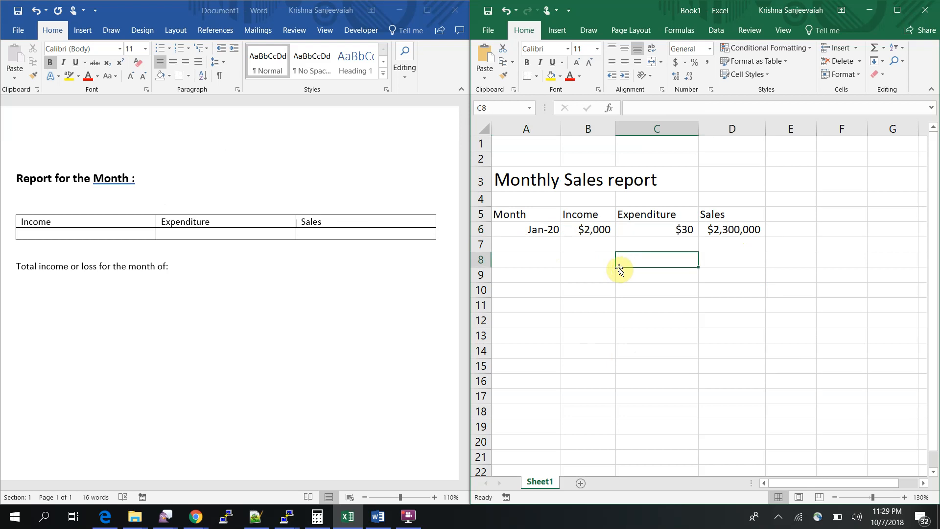
left_click(526, 230)
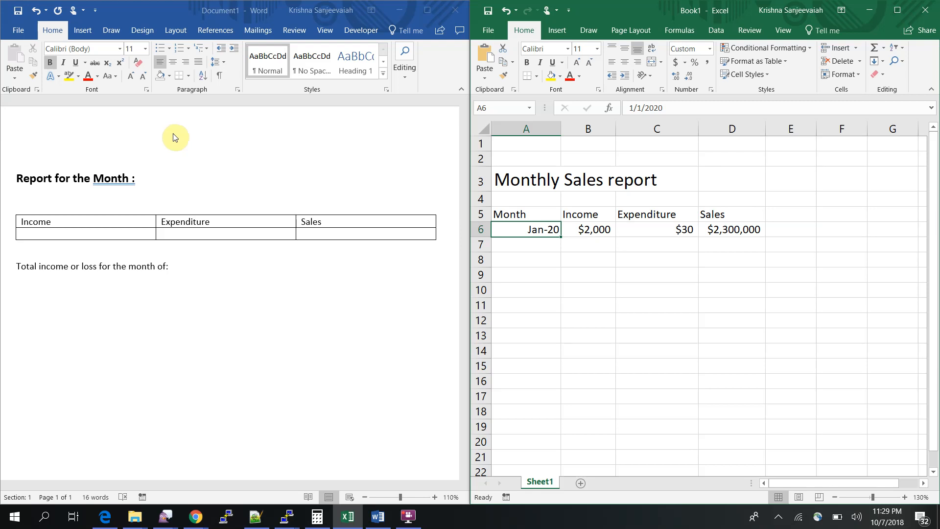
right_click(526, 229)
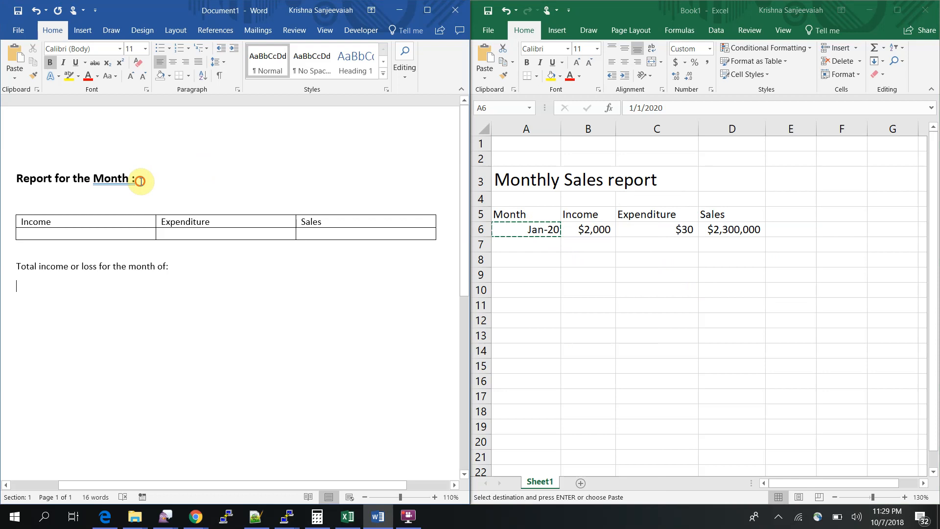
right_click(141, 183)
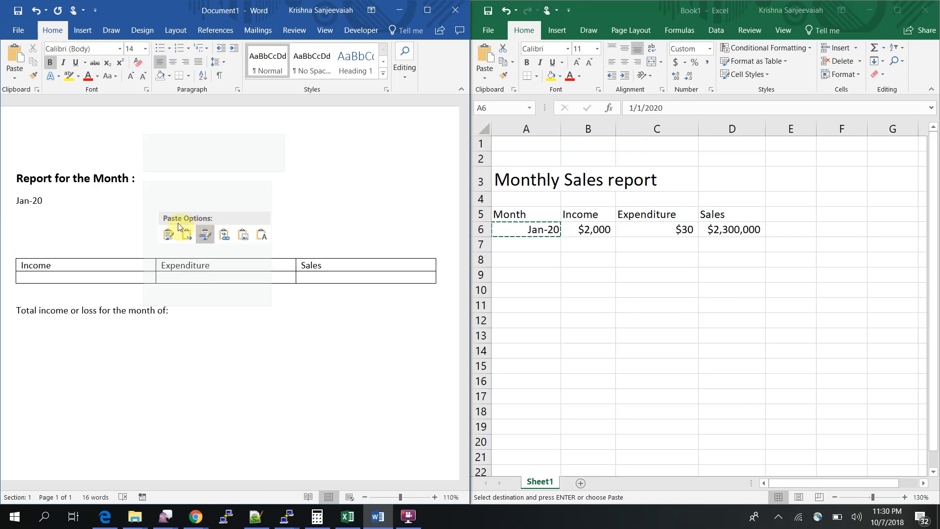
left_click(168, 235)
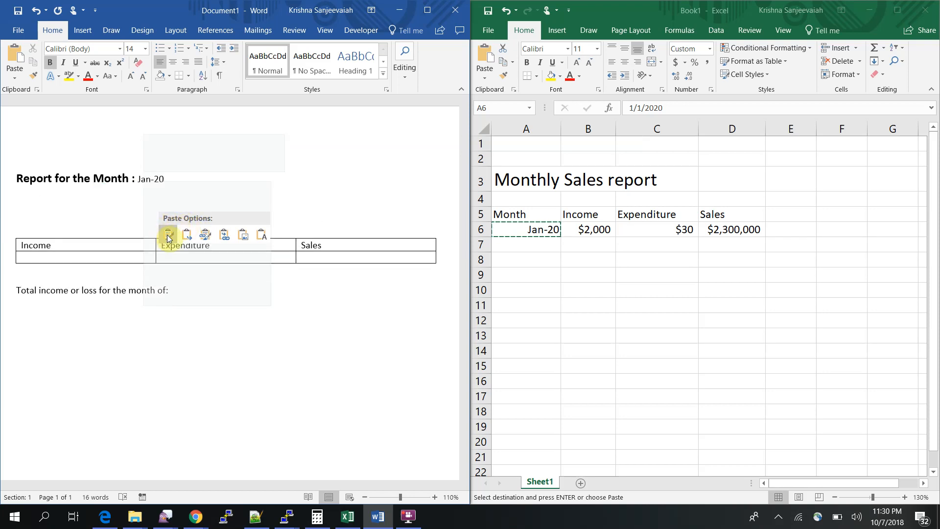
mouse_move(205, 235)
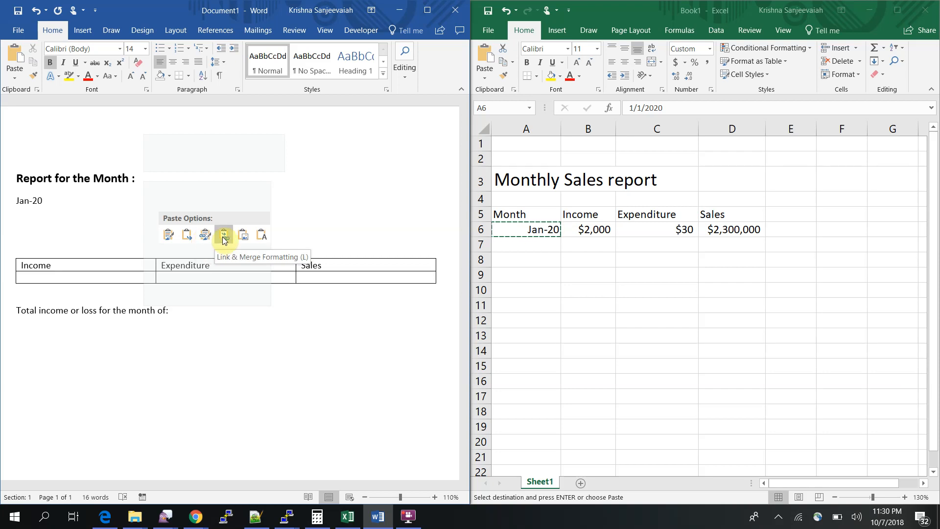
mouse_move(206, 240)
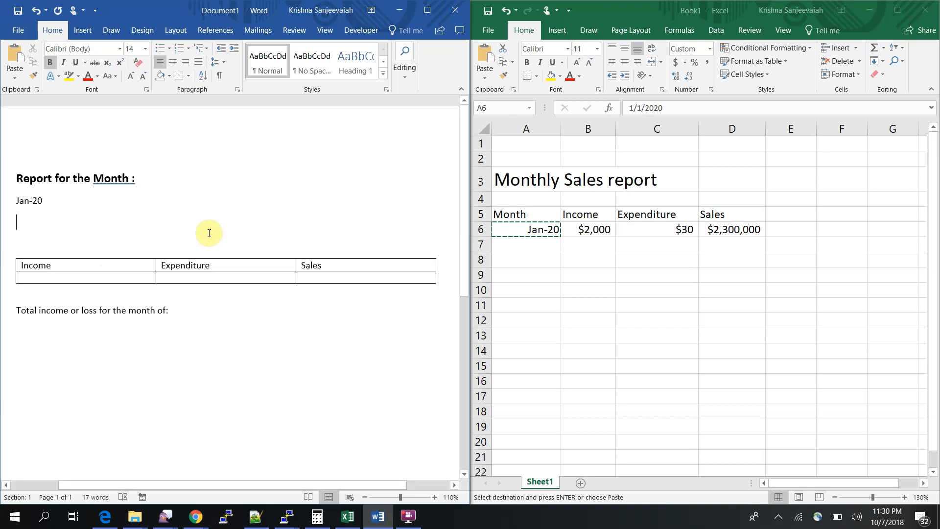
double_click(28, 200)
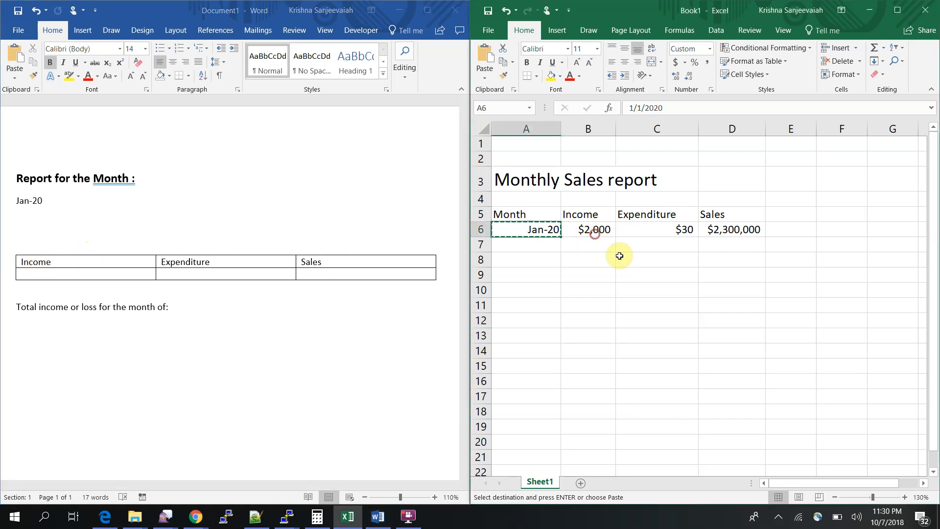
Paste linked $2,000 income, $30 expenditure and $2,300,000 sales into the table row
right_click(587, 229)
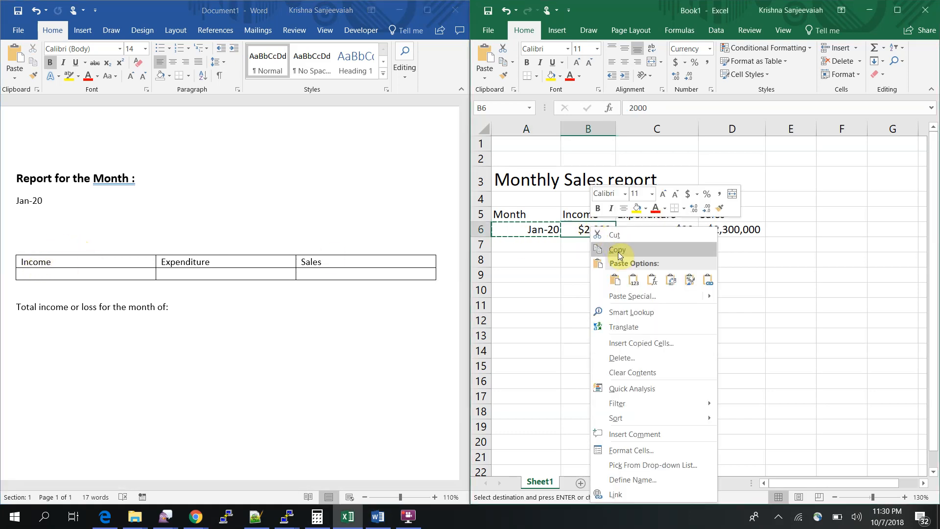
left_click(68, 273)
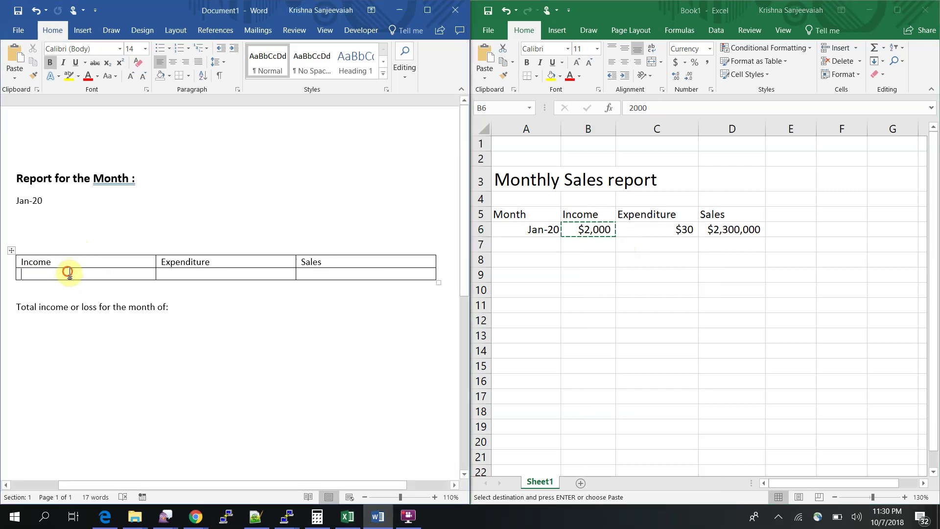
left_click(66, 274)
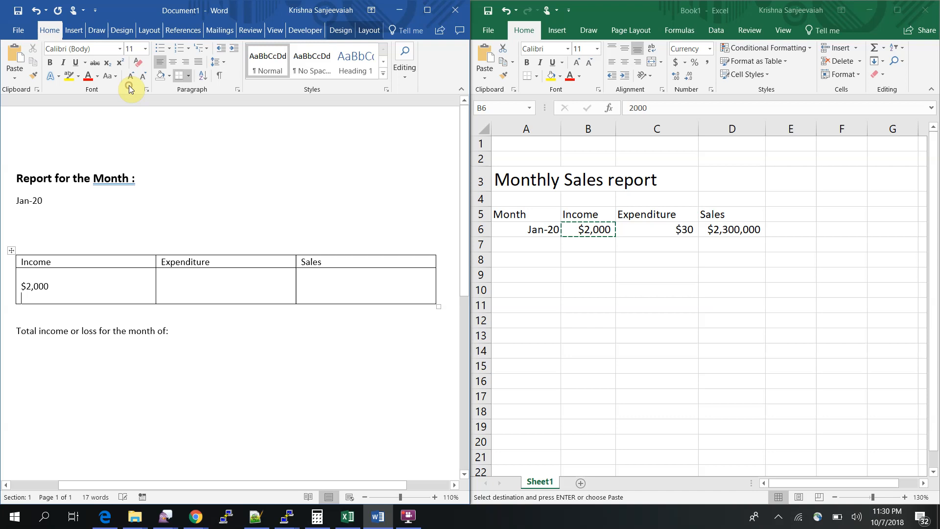
left_click(651, 229)
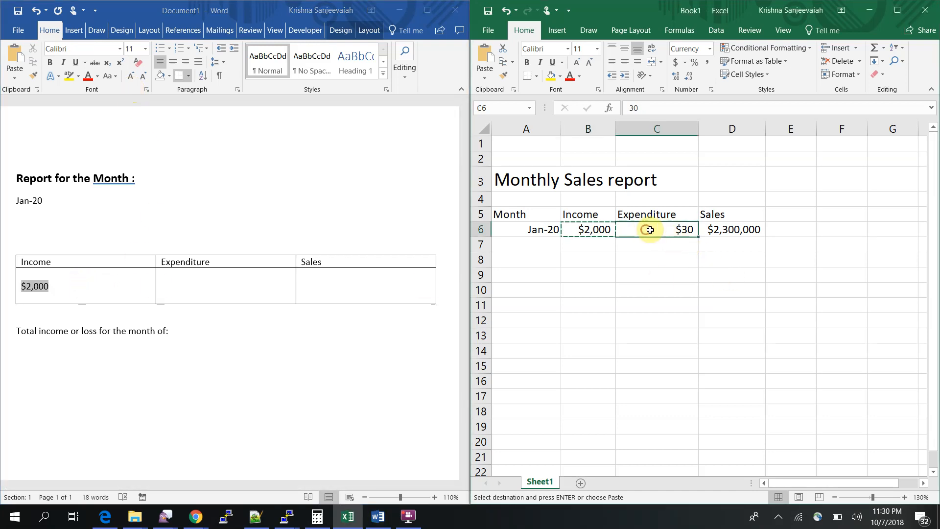
left_click(201, 286)
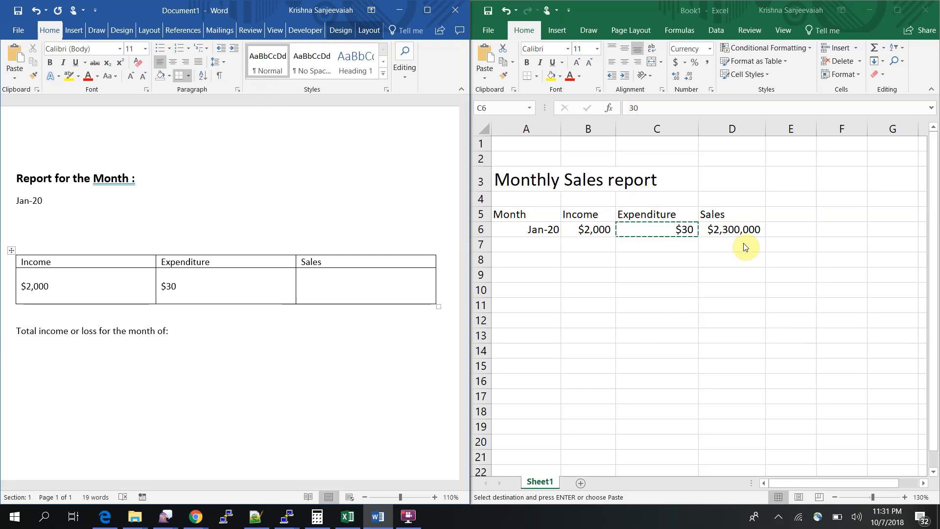
right_click(746, 230)
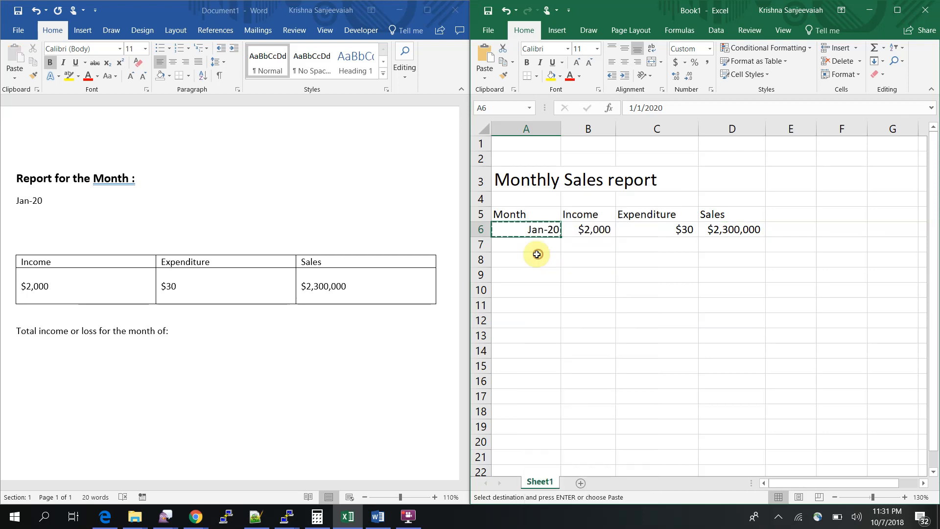
Paste-link a third month below the totals line and change Excel A6 to a 2018 date
right_click(174, 331)
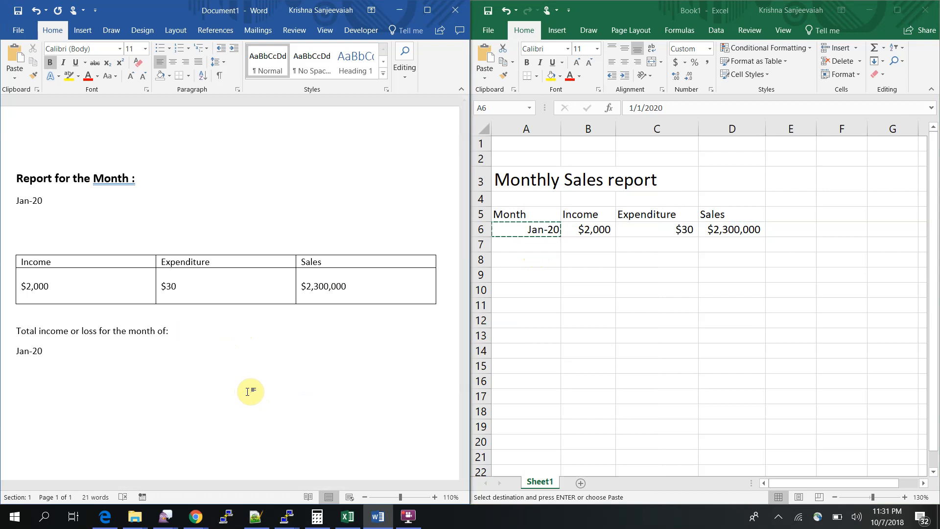
left_click(17, 391)
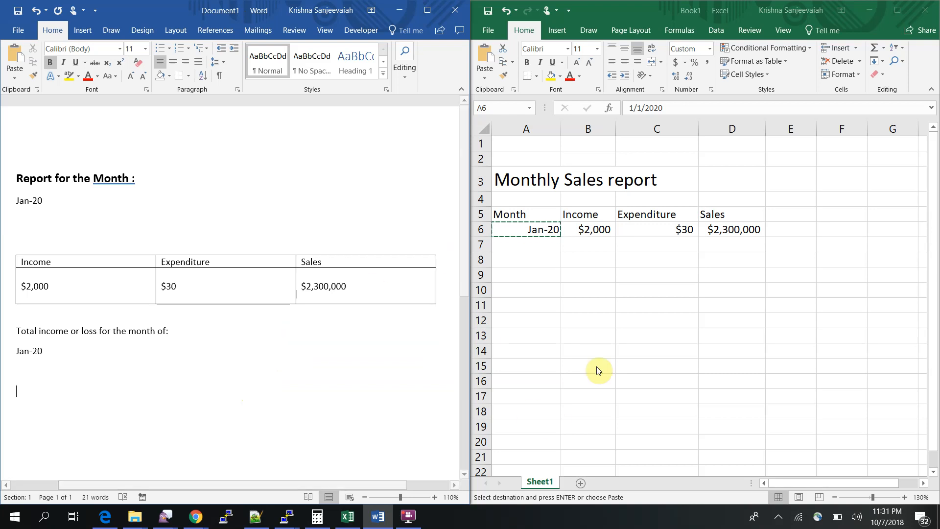
double_click(535, 229)
type("18")
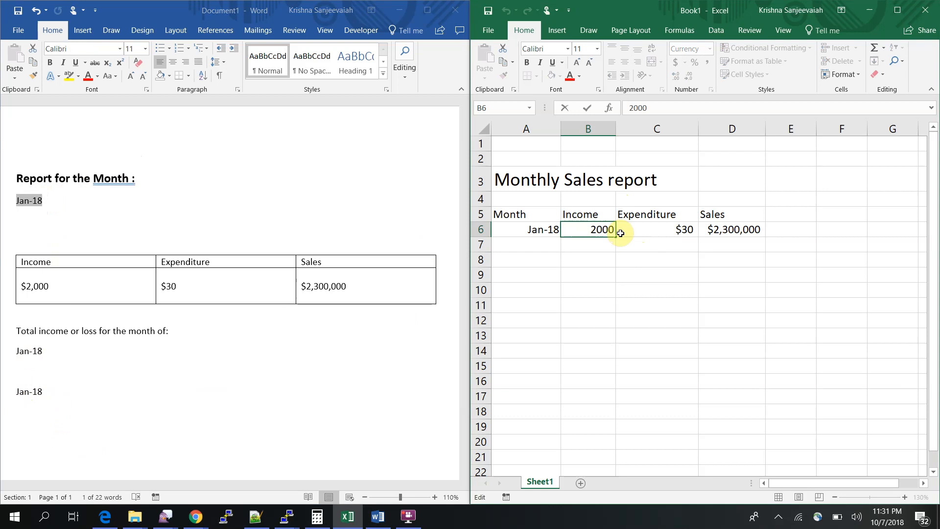
Enter new Excel figures so Word shows $35,000, $120,000 and $0, then select the whole report
type("3000")
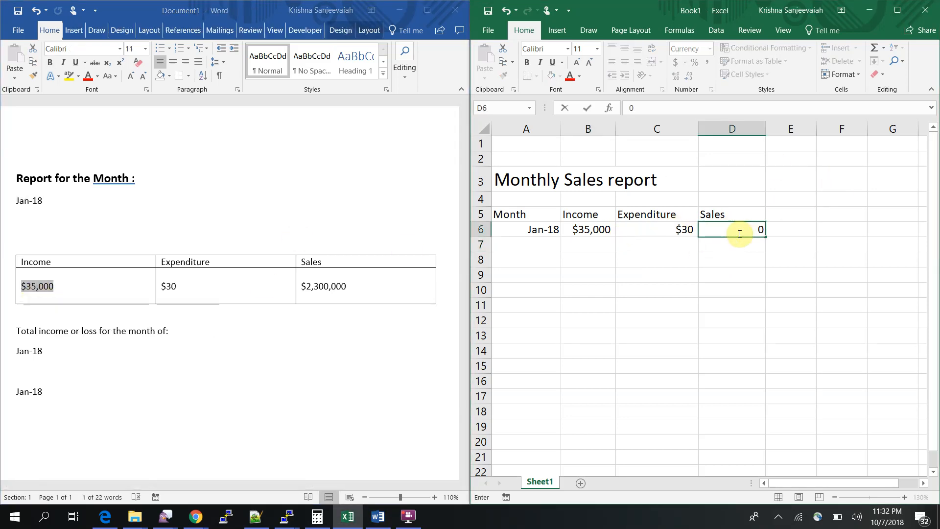
key("Enter")
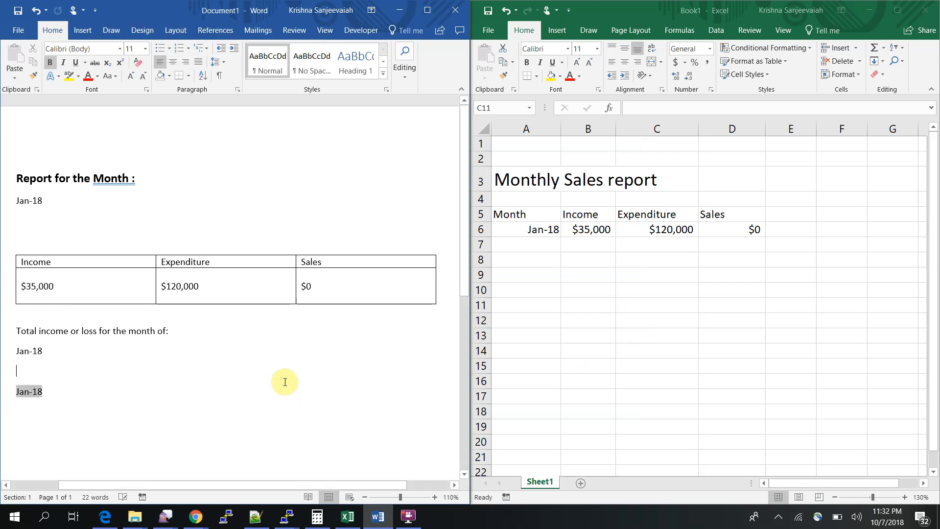
mouse_move(285, 382)
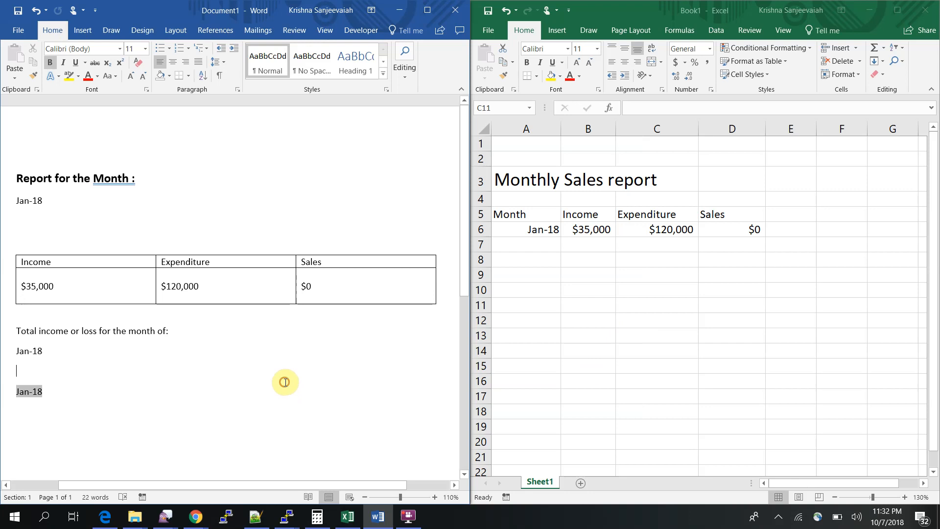
mouse_move(103, 404)
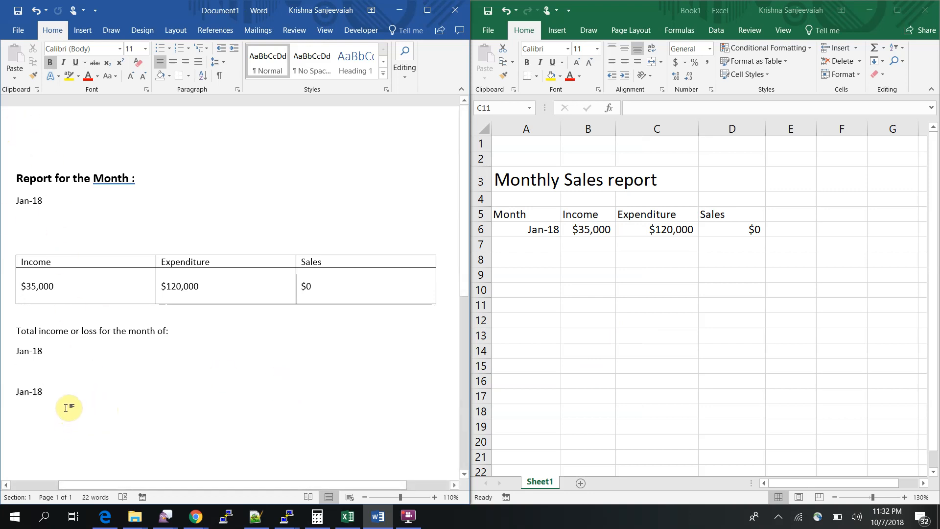
key("ctrl+a")
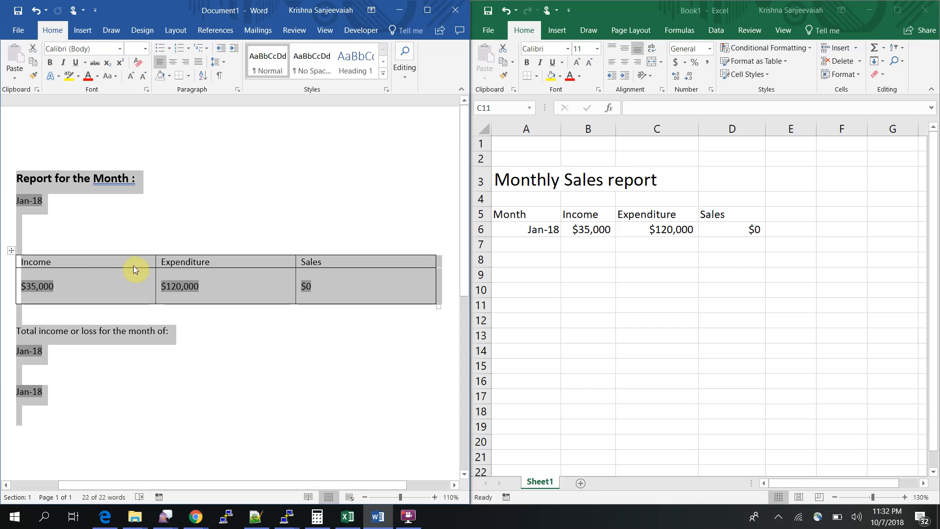
right_click(136, 269)
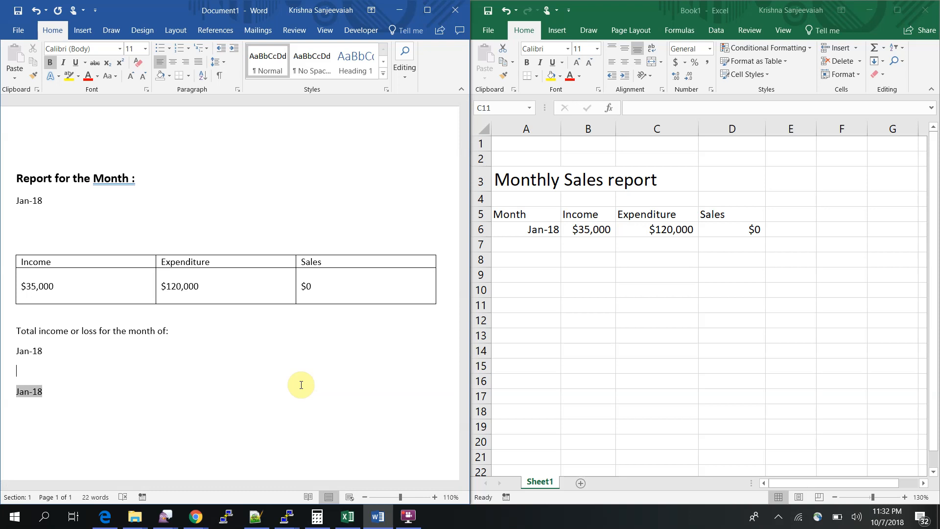
mouse_move(302, 380)
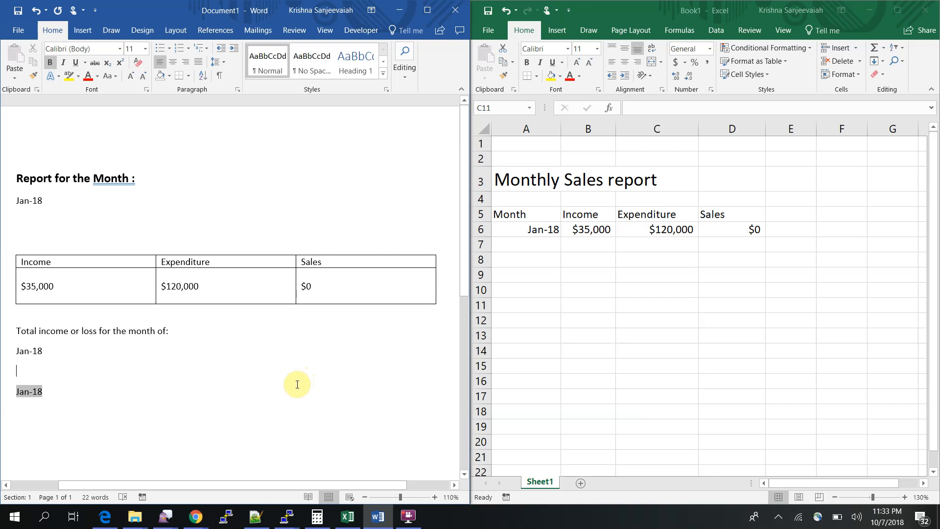
mouse_move(297, 381)
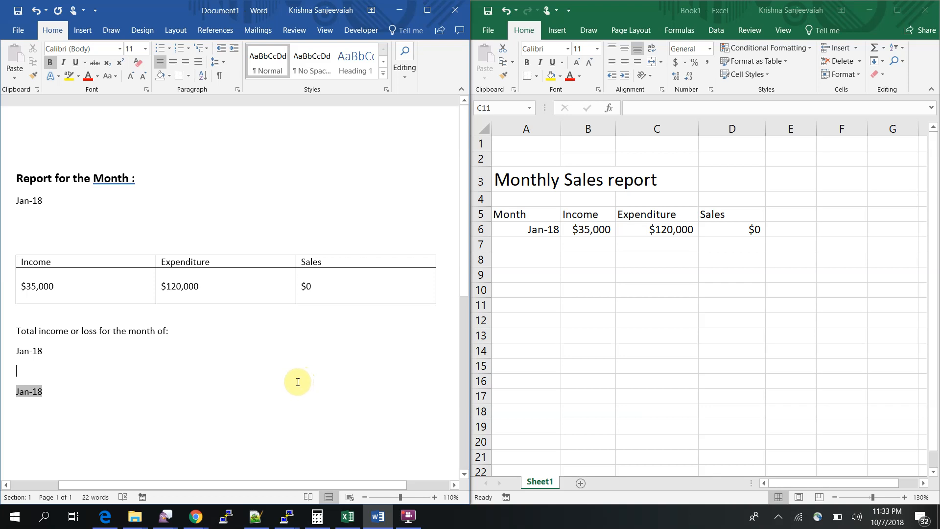
mouse_move(323, 350)
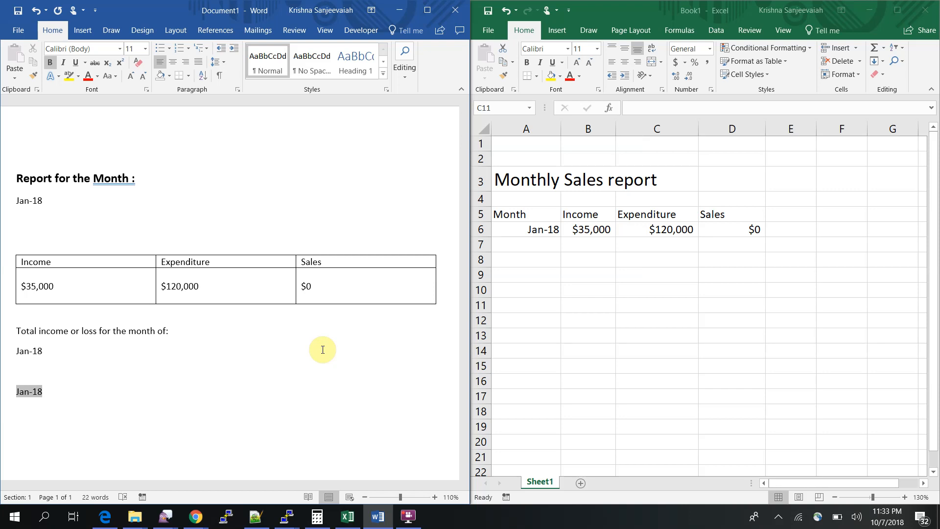
mouse_move(331, 350)
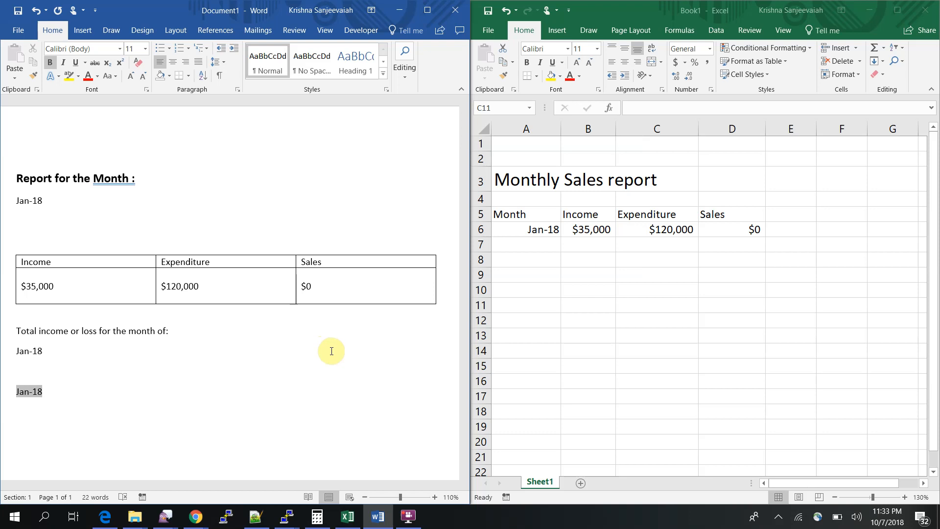
right_click(29, 391)
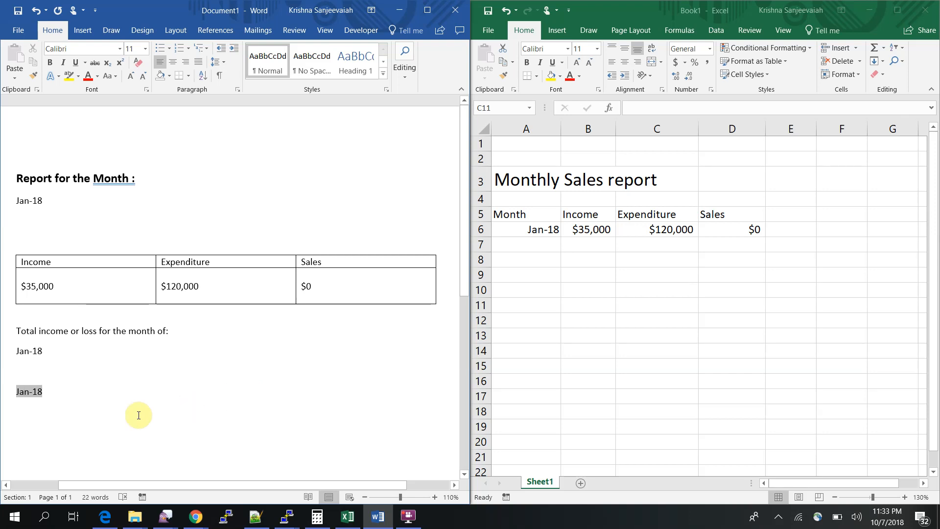
Select the entire Word report so its links can be refreshed
key("ctrl+a")
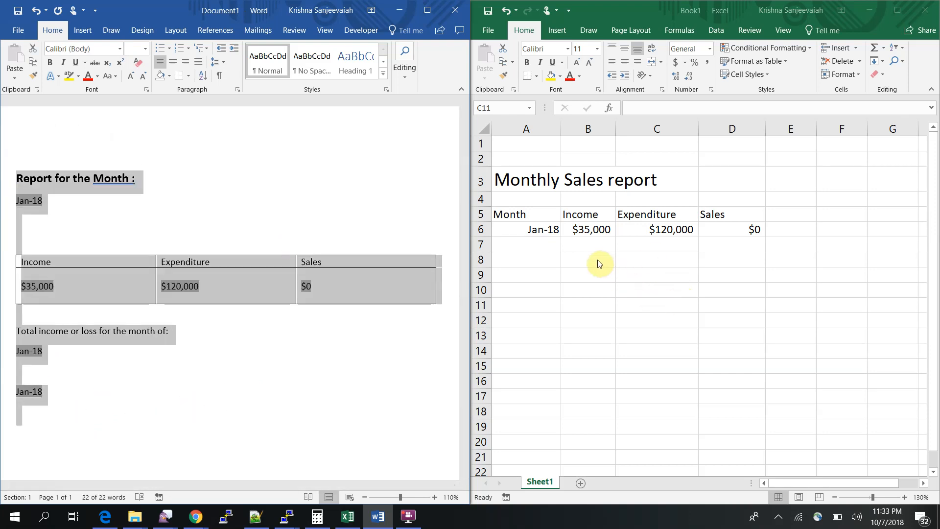
mouse_move(623, 297)
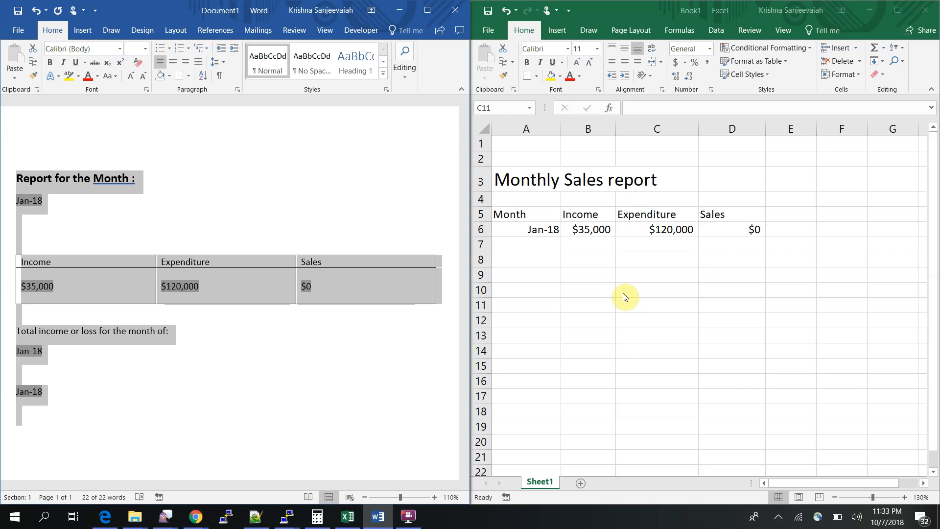
mouse_move(626, 299)
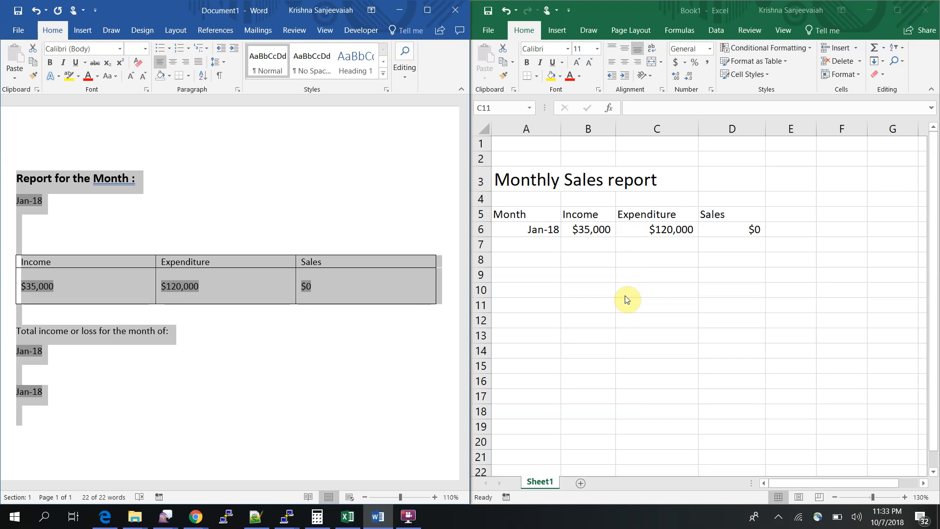
mouse_move(604, 478)
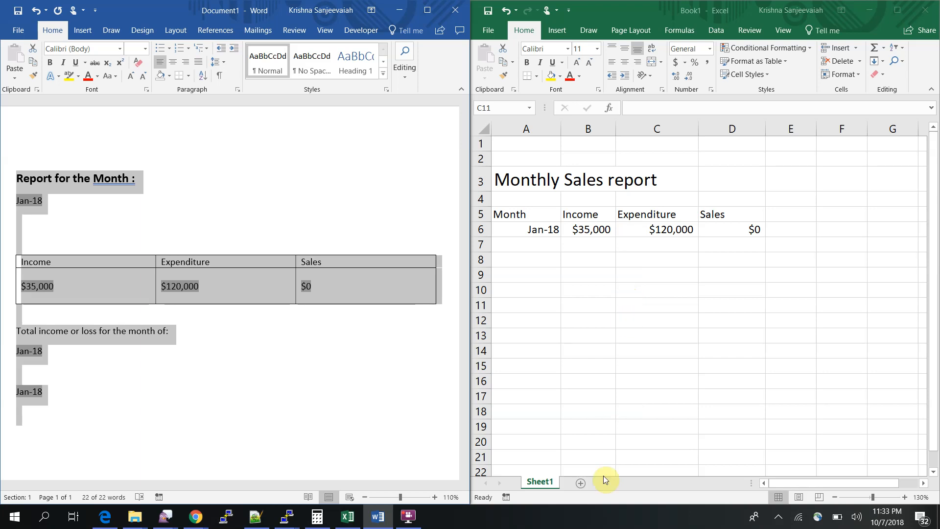